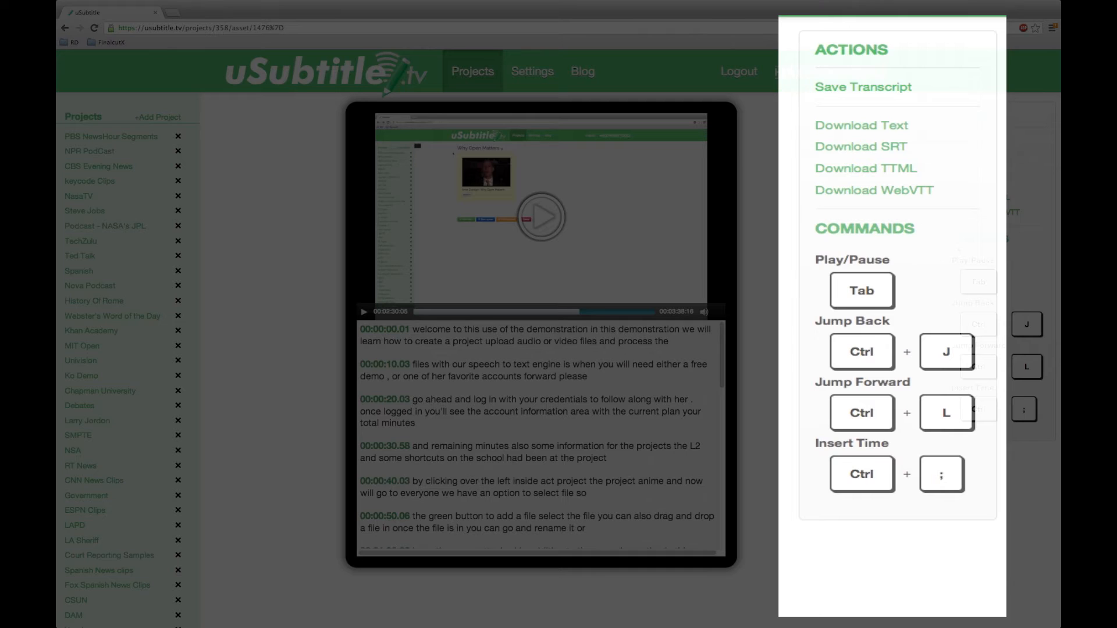
pyautogui.moveTo(878, 226)
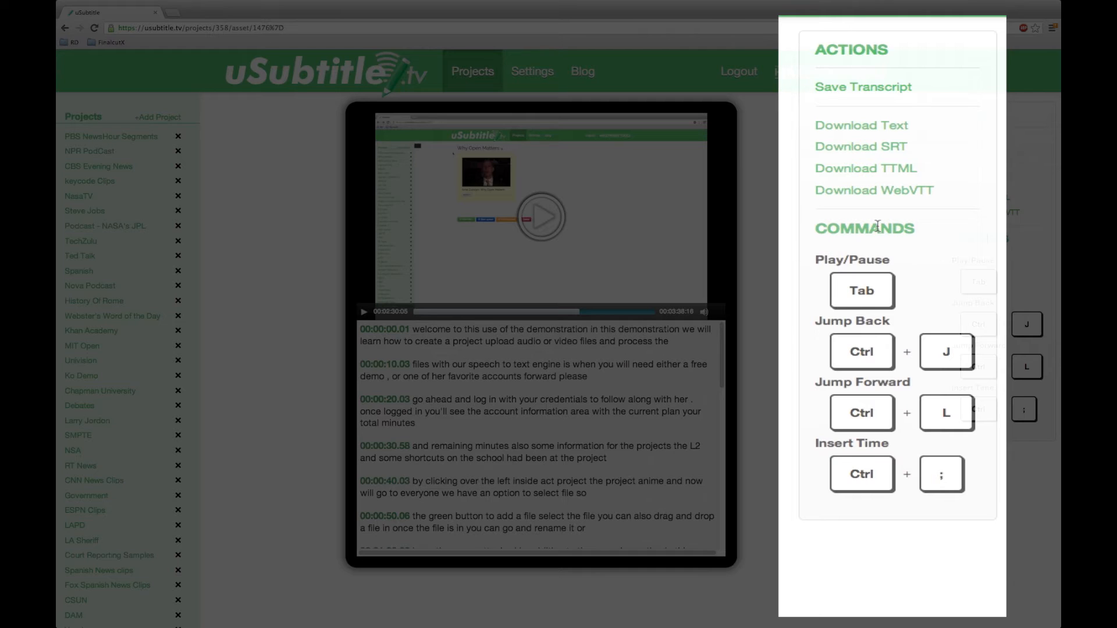
pyautogui.moveTo(903, 286)
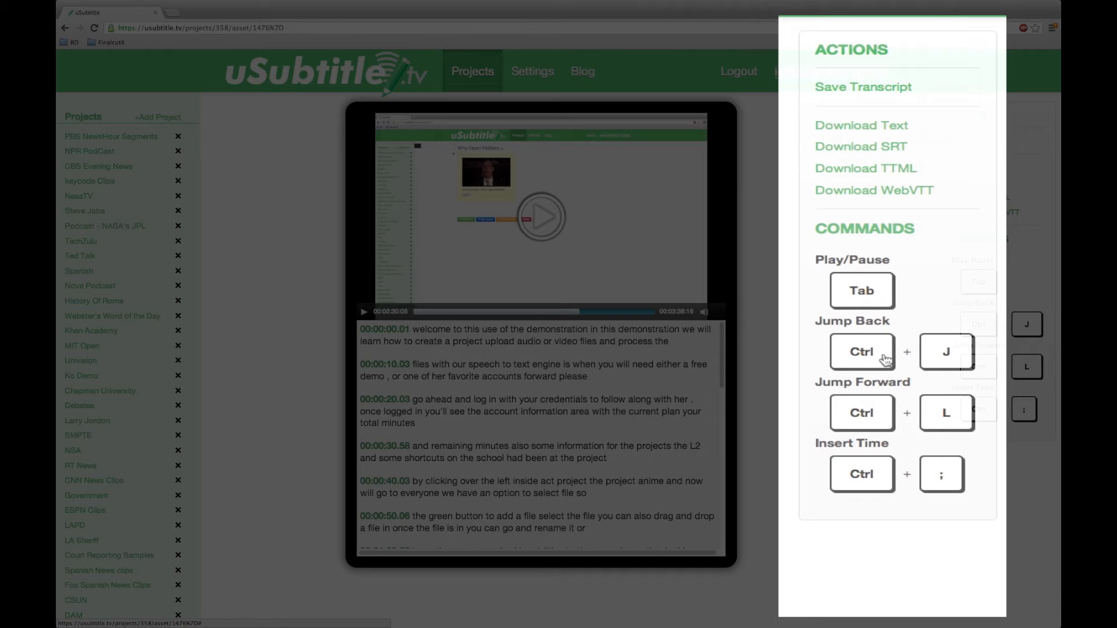
pyautogui.moveTo(889, 398)
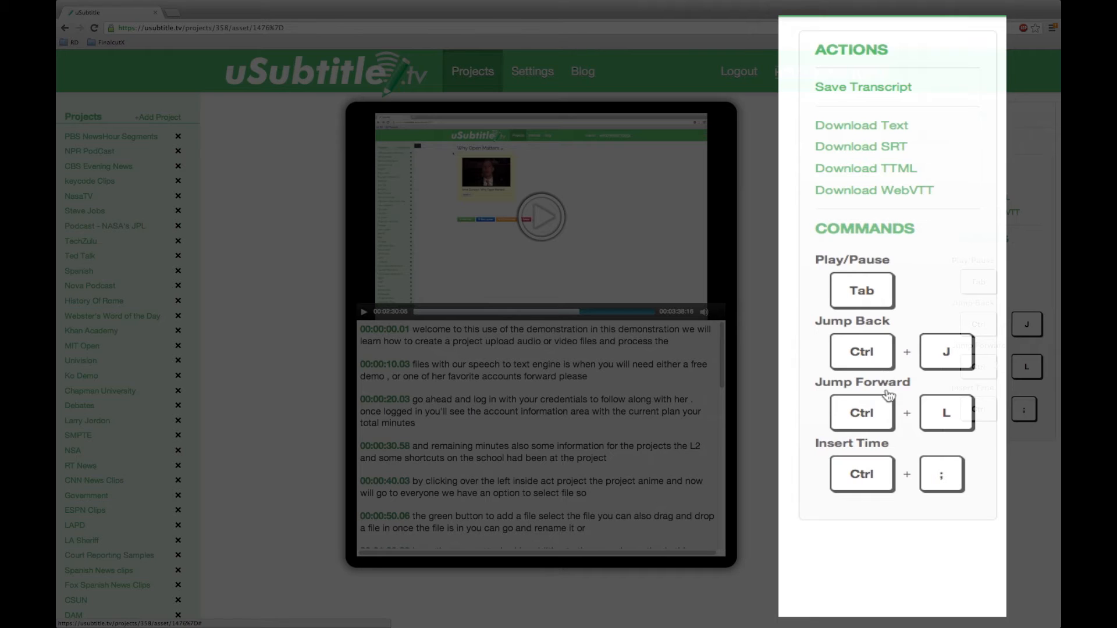
pyautogui.moveTo(890, 416)
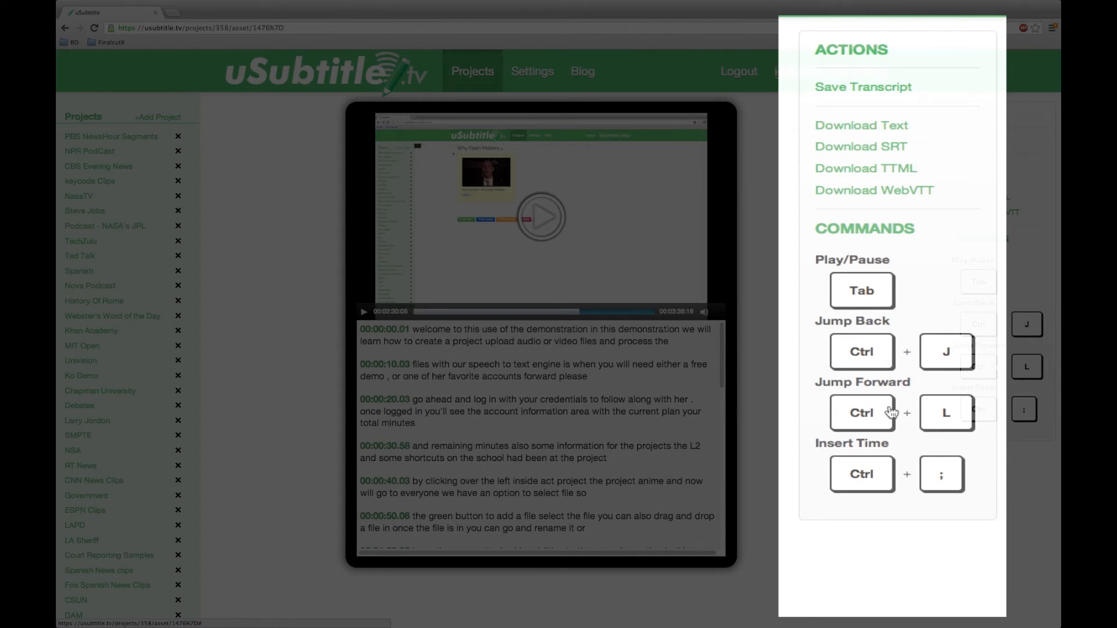
pyautogui.moveTo(862, 472)
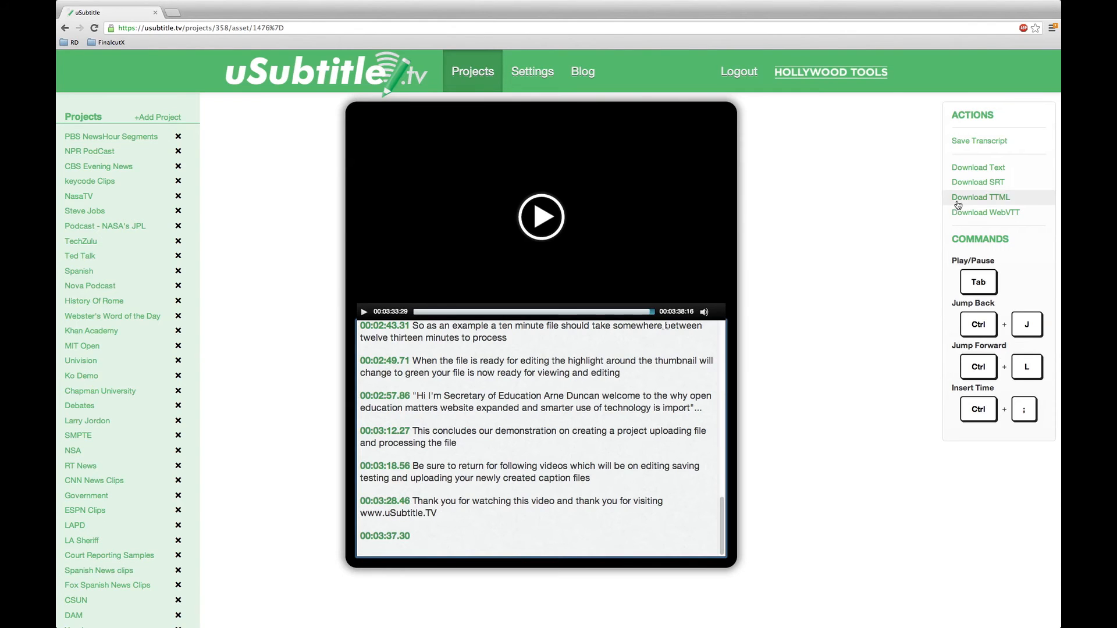
# Save the corrected transcript and dismiss the save confirmation message
pyautogui.click(980, 141)
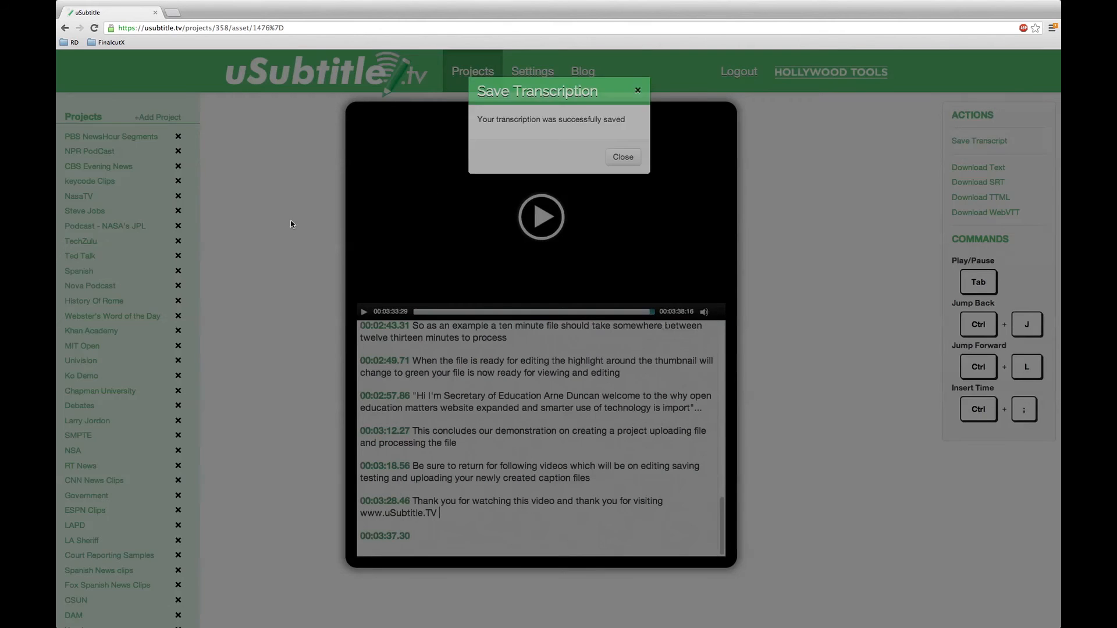
pyautogui.click(623, 156)
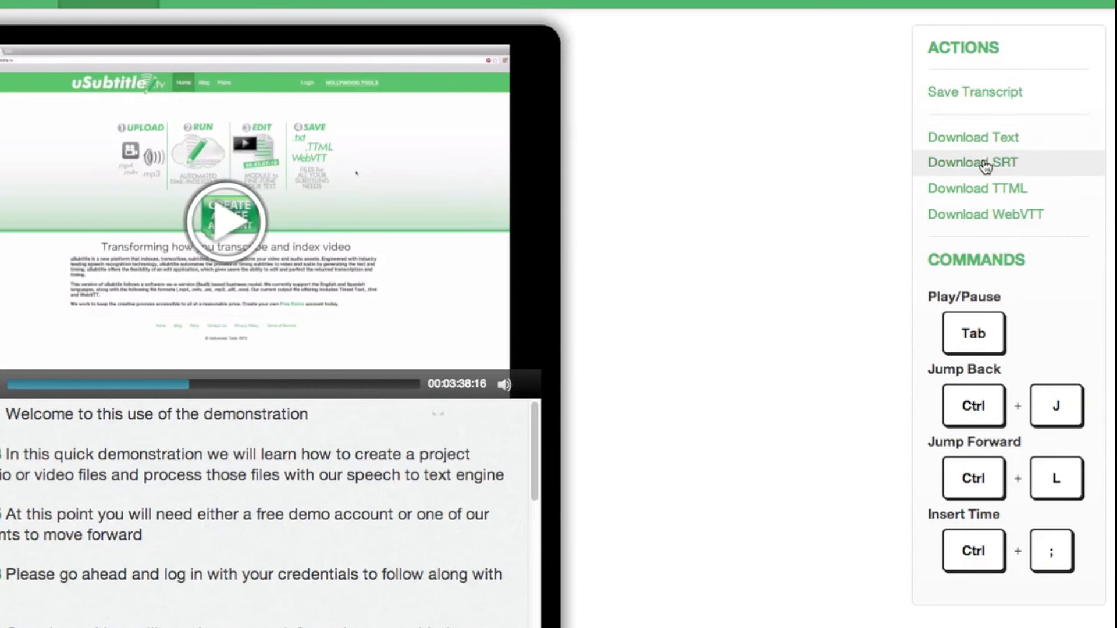
# Export the transcript as the SRT file 'Usub Tutorial (1).srt'
pyautogui.click(975, 162)
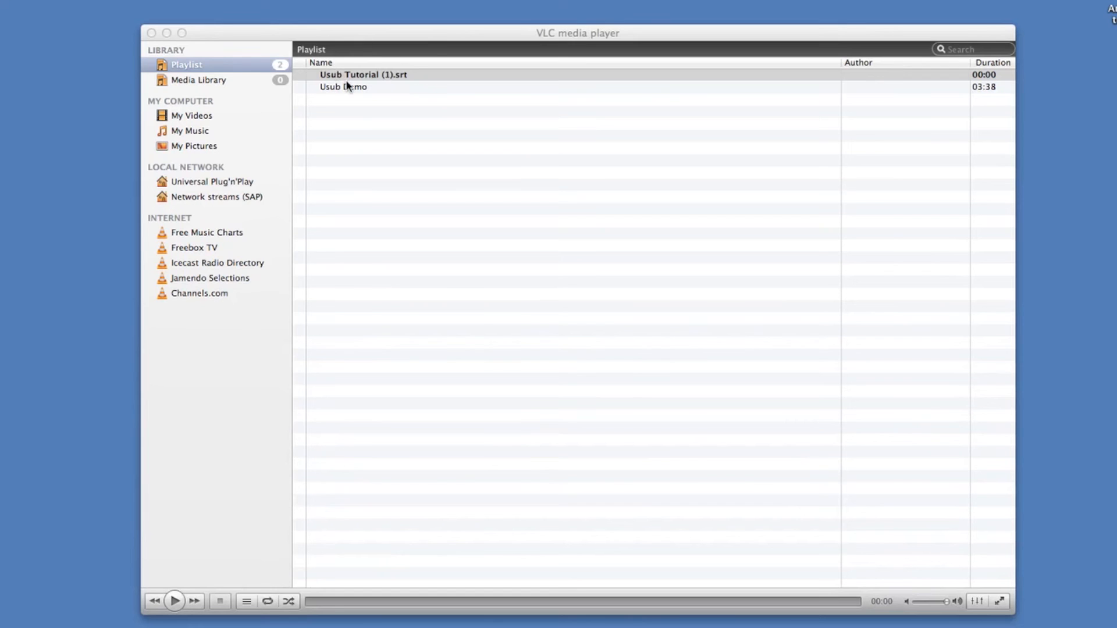
# Play the Usub Demo video with the exported captions overlaid, pause it, and close the About VLC window
pyautogui.doubleClick(343, 87)
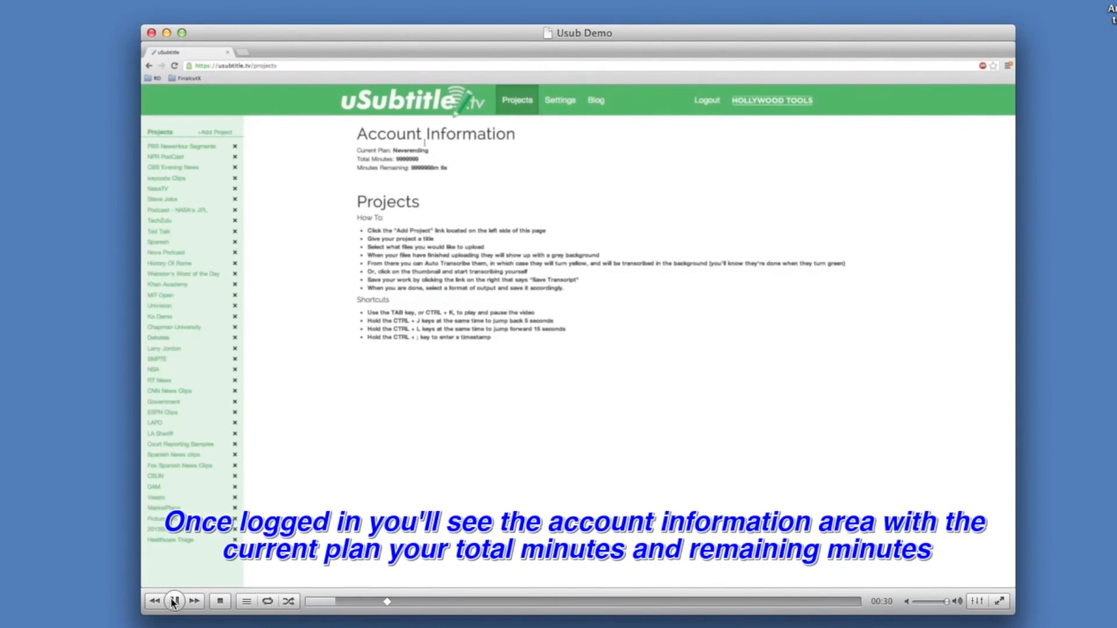
pyautogui.click(214, 131)
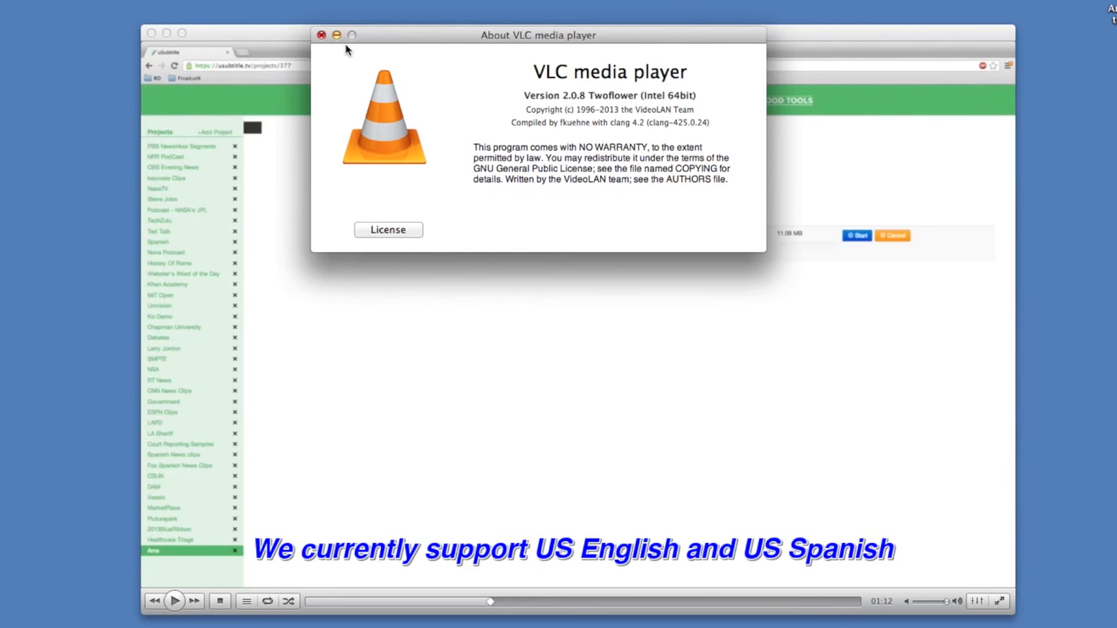
pyautogui.click(321, 36)
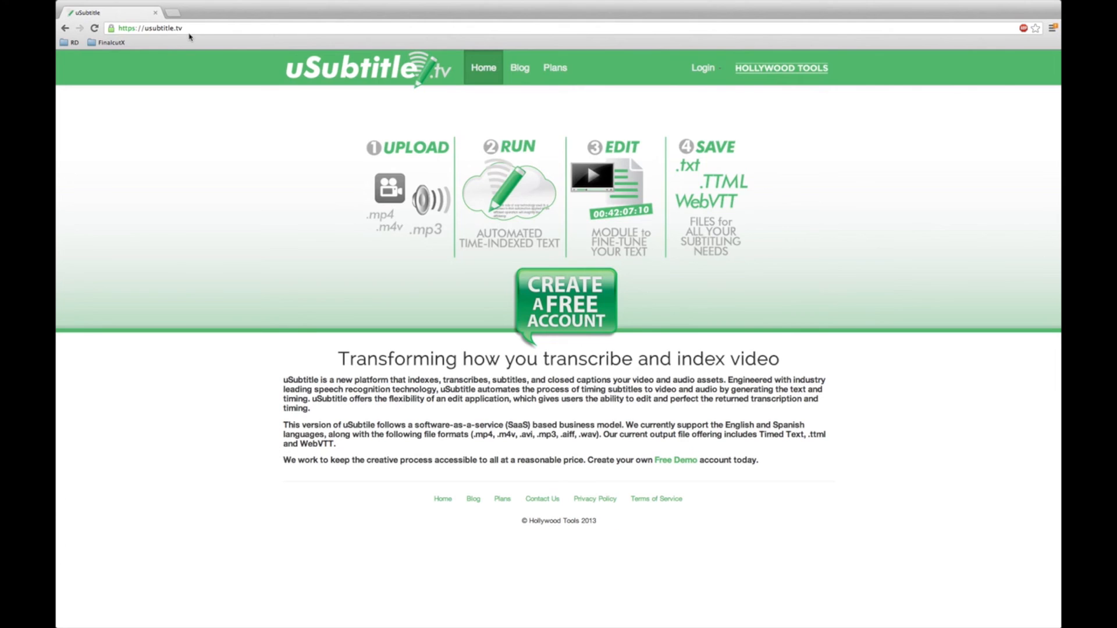